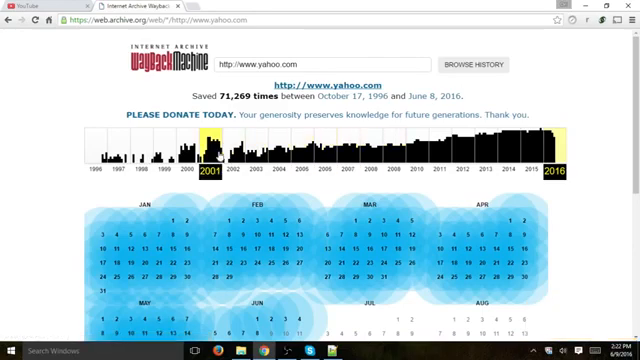
mouse_move(110, 155)
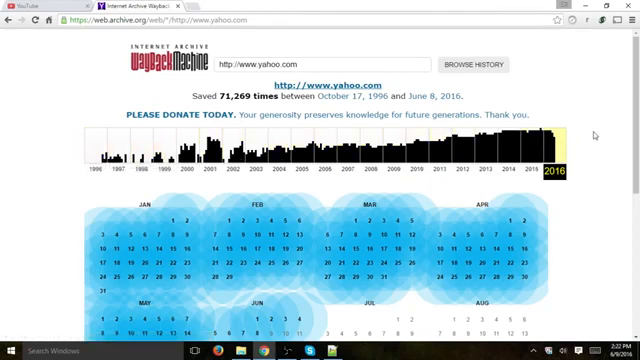
- Select the 2010 bar in yahoo.com's capture-history year histogram
click(233, 157)
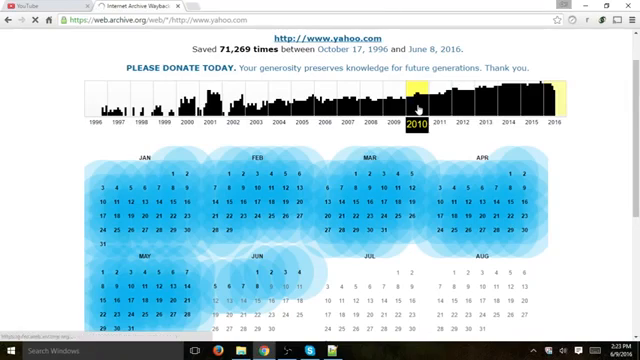
- Scroll the 2010 calendar and open an archived yahoo.com capture, landing on June 14, 2006
scroll(up, 3)
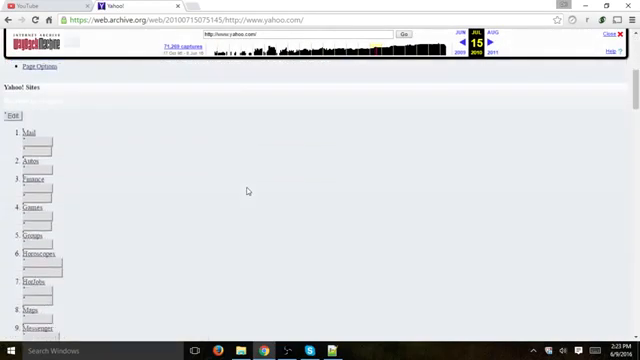
click(352, 46)
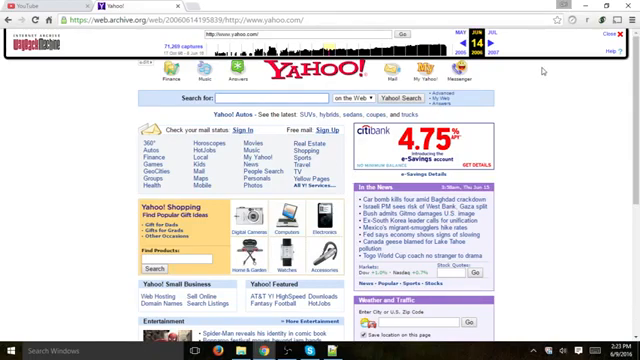
mouse_move(535, 73)
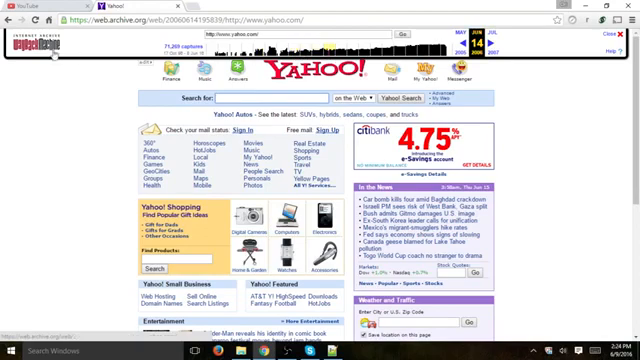
- Return to the Wayback Machine homepage and open feedmag.com's December 23, 1996 capture
click(13, 24)
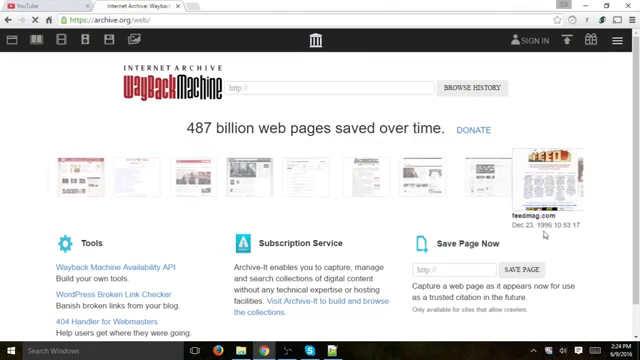
click(540, 185)
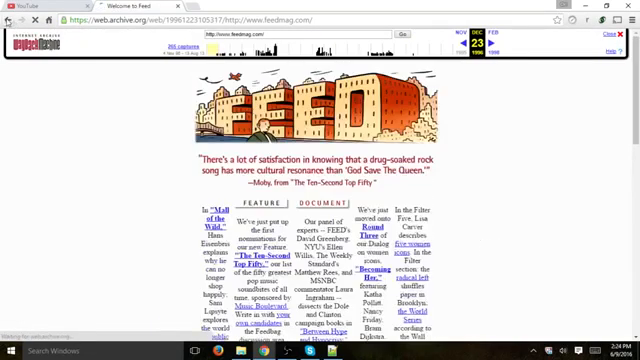